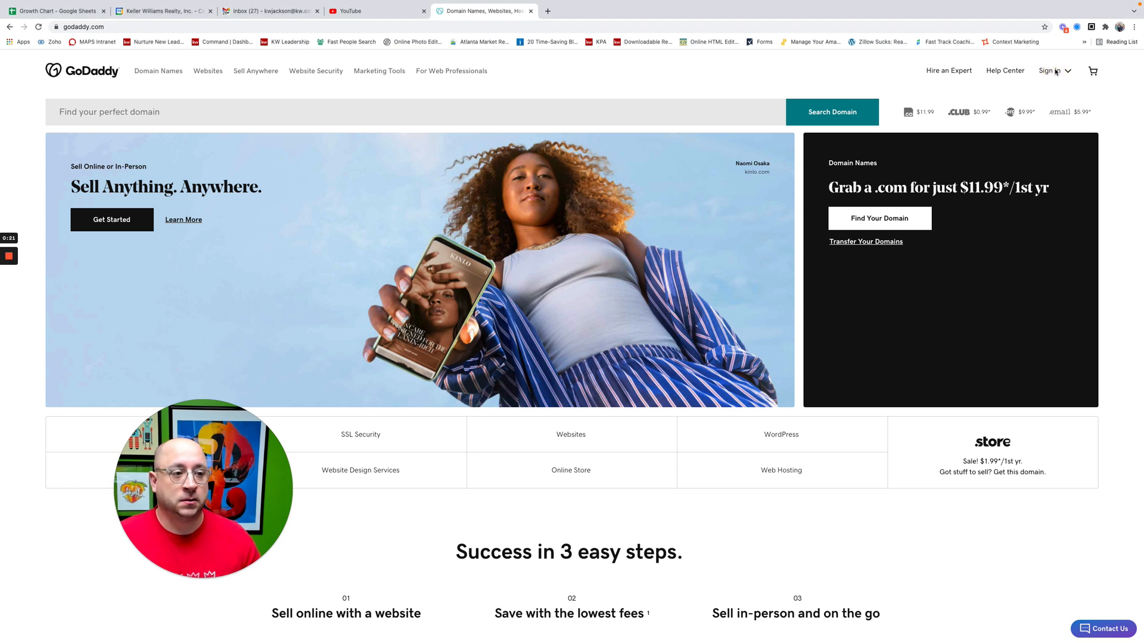
Step: Sign in to the GoDaddy account with Google and reach the My Products page
left_click(1051, 71)
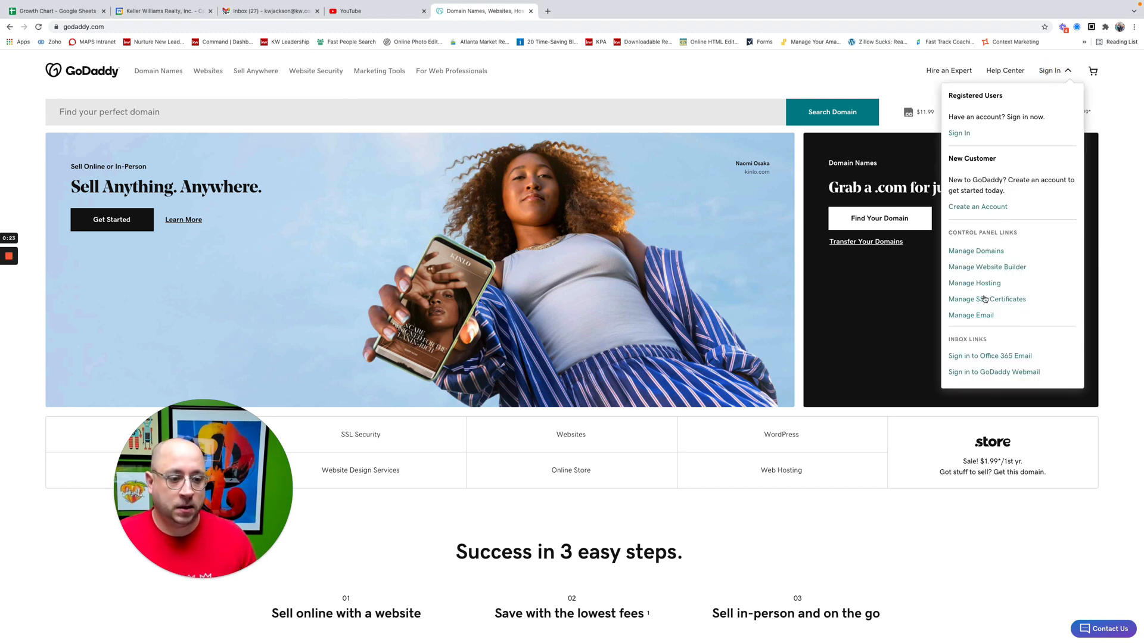
left_click(958, 132)
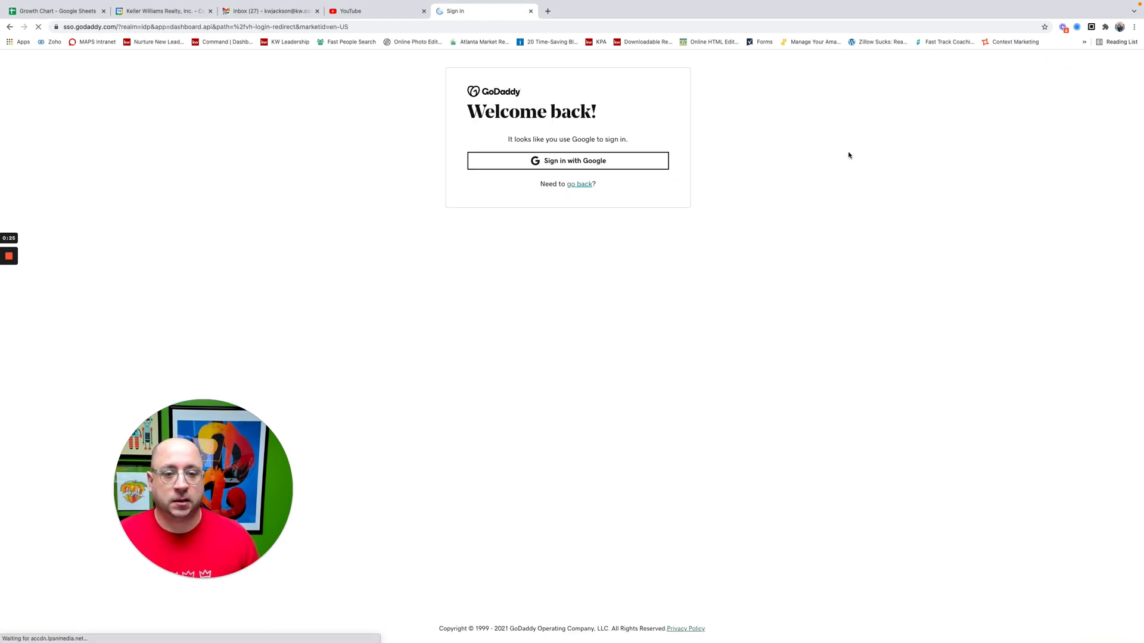
left_click(567, 160)
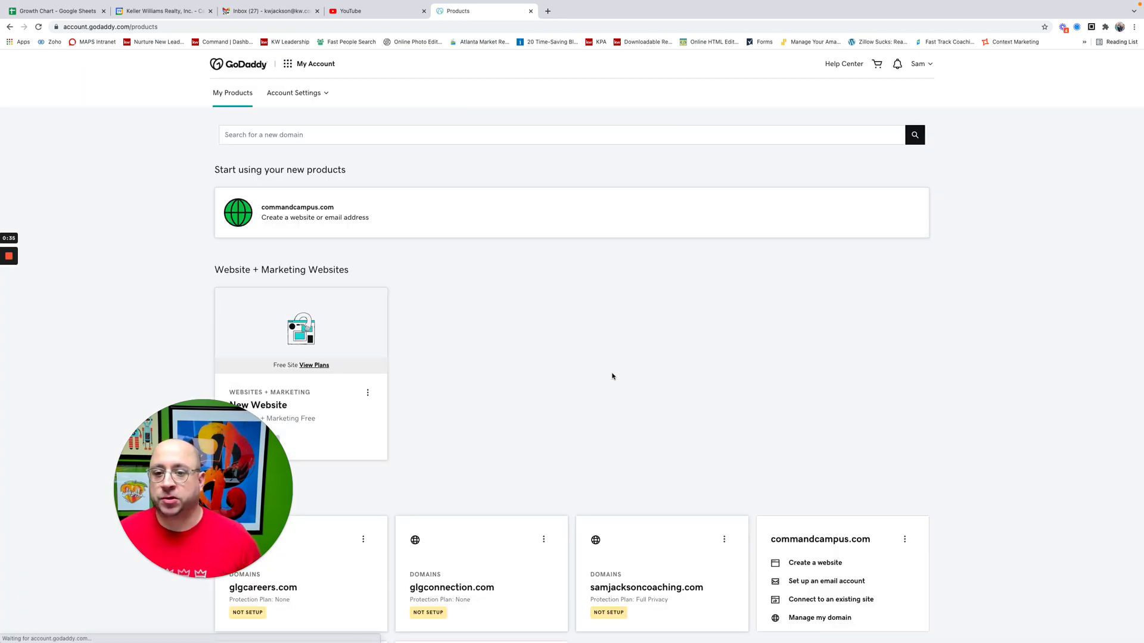
scroll("down", 3)
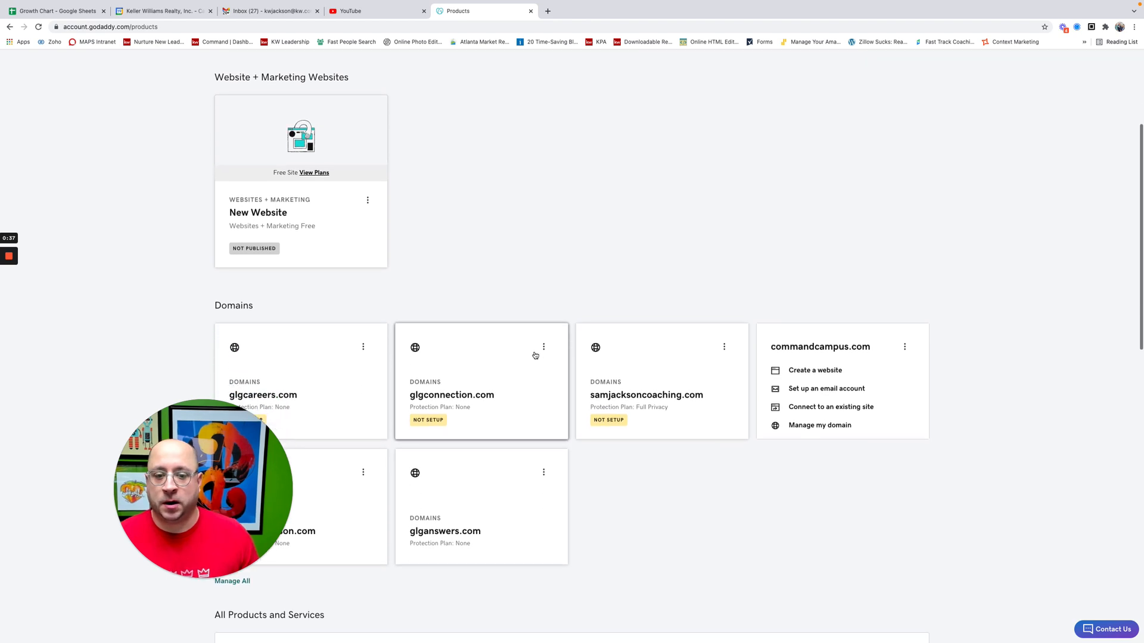
scroll("down", 3)
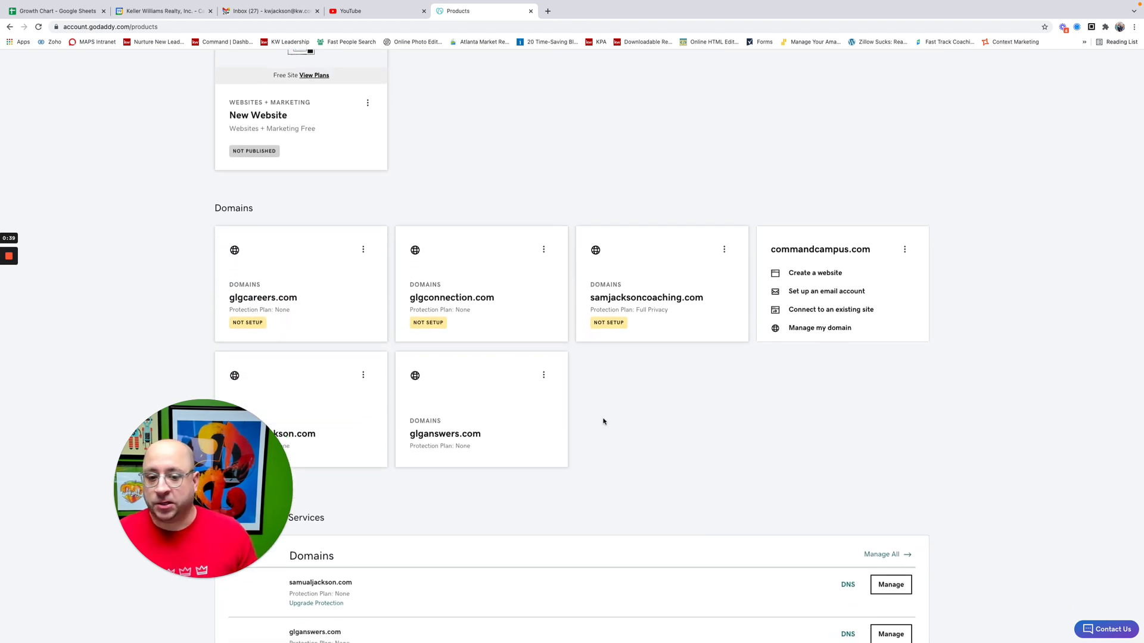
scroll("down", 3)
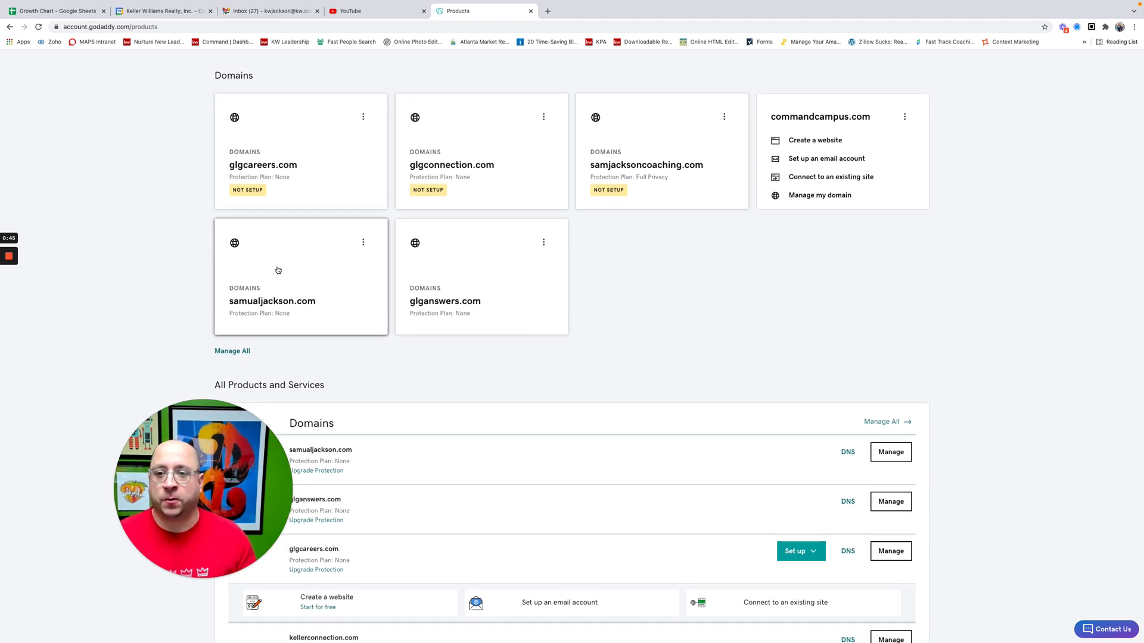
scroll("down", 3)
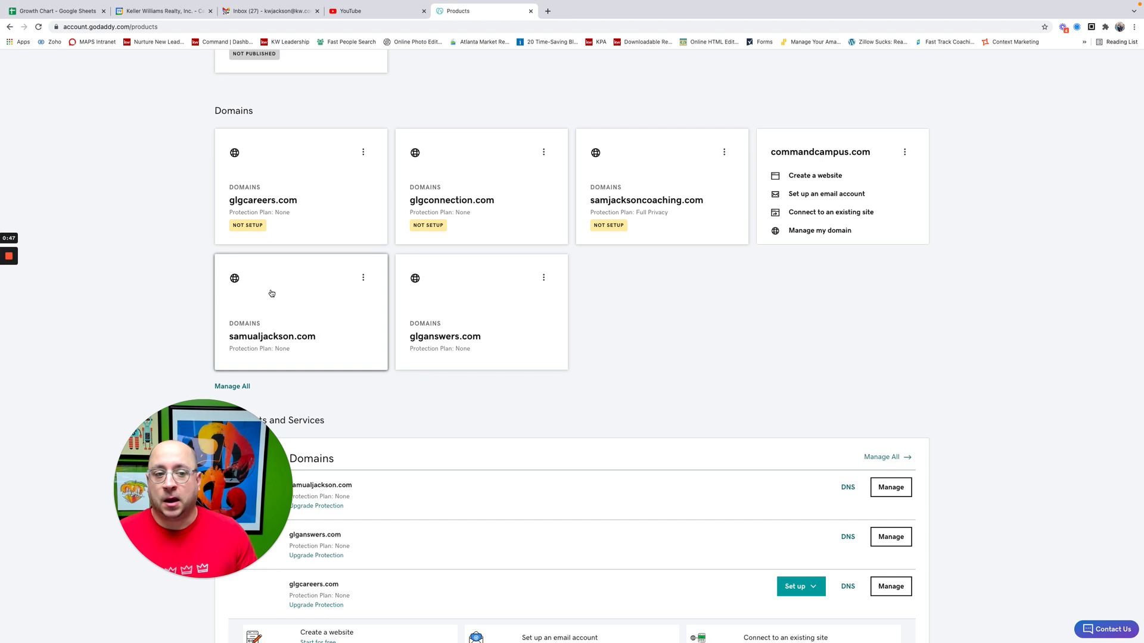
scroll("up", 3)
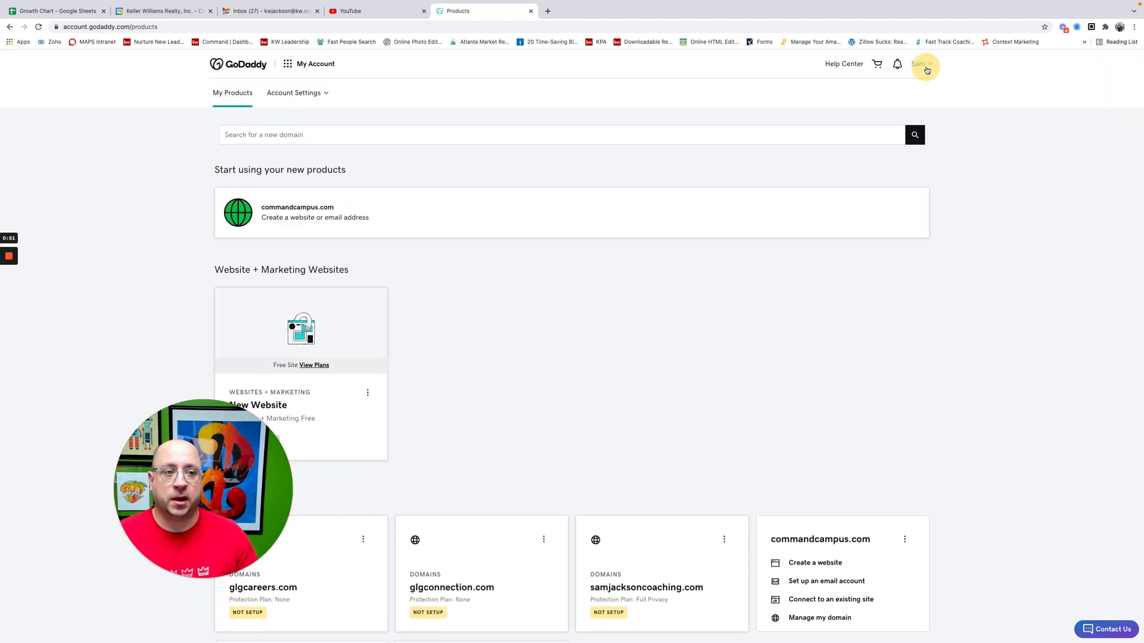
left_click(921, 63)
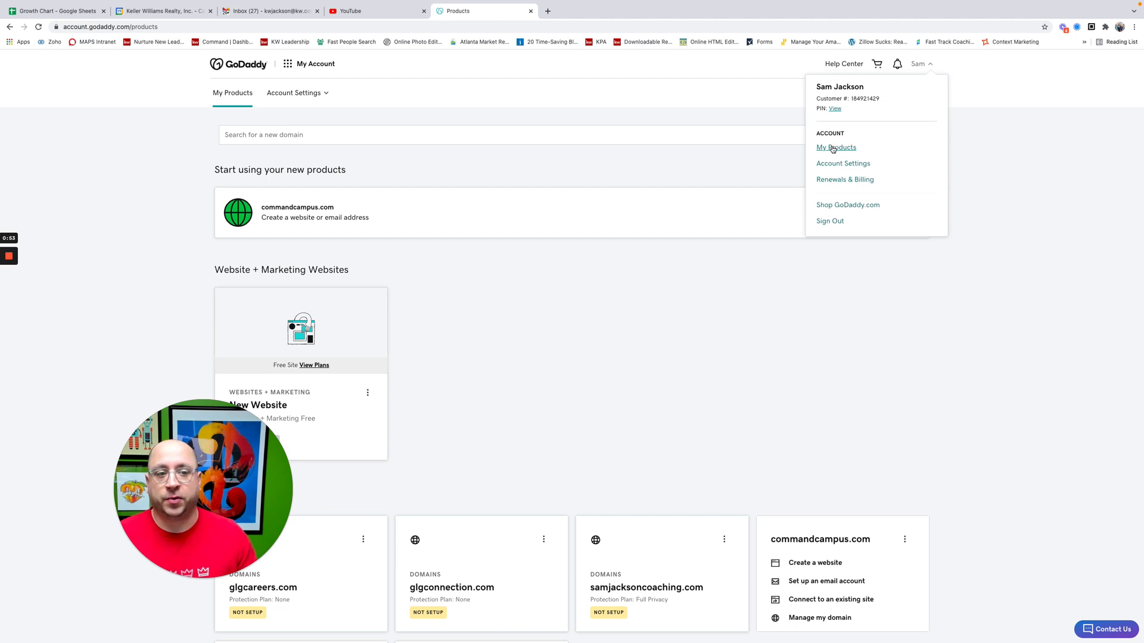
left_click(837, 148)
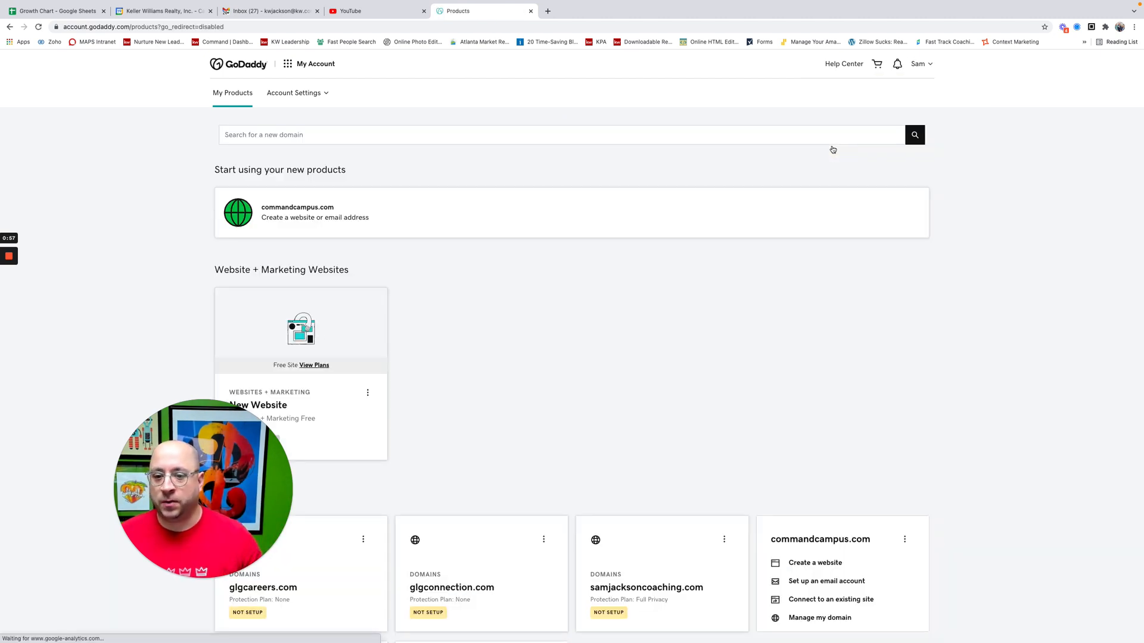
scroll("down", 3)
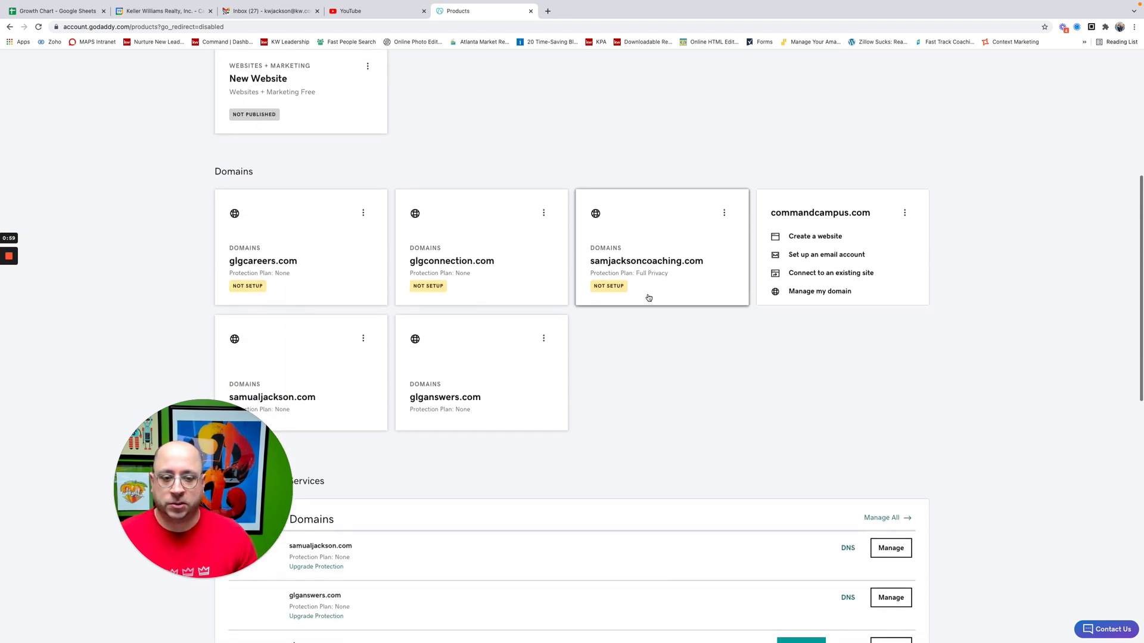
scroll("down", 3)
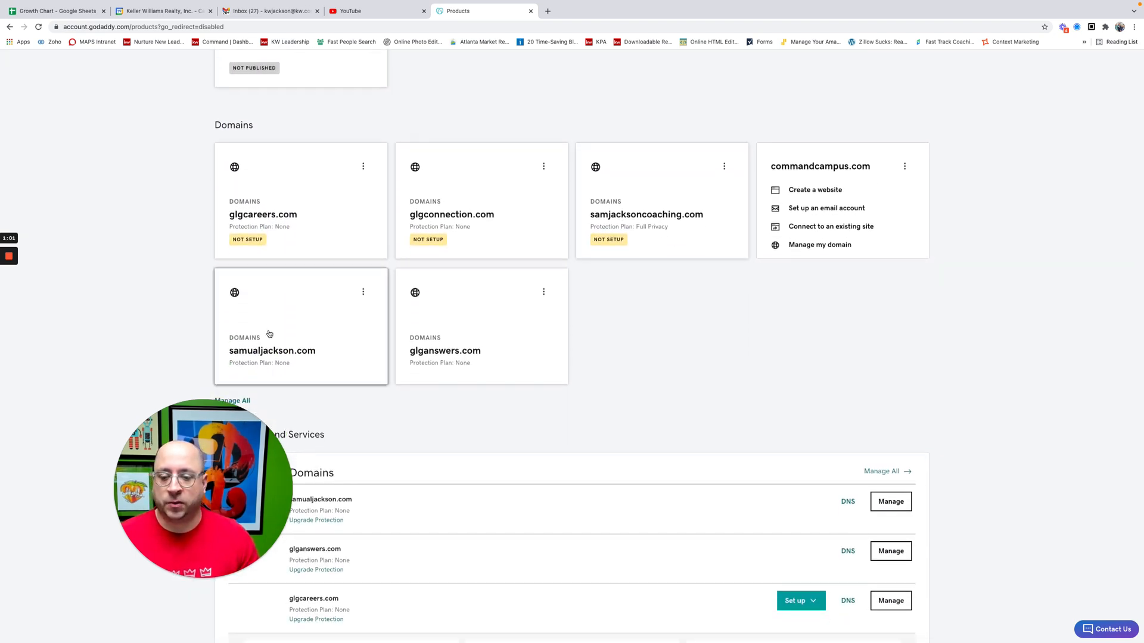
scroll("down", 3)
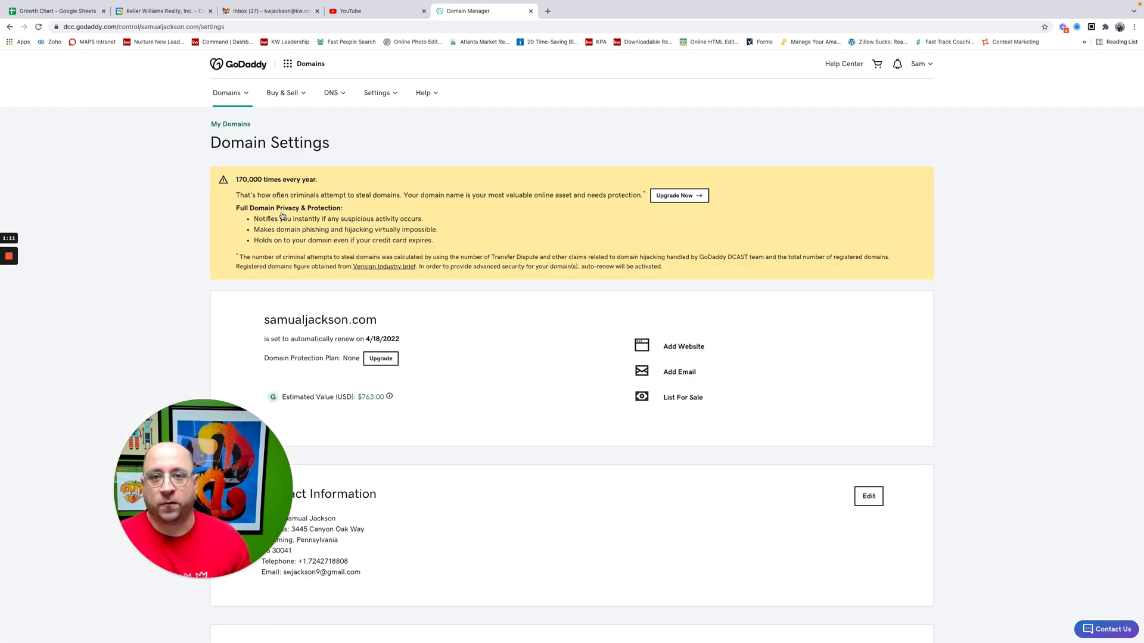
Step: Reach Additional Settings on the domain's settings page and enter Manage DNS
scroll("down", 3)
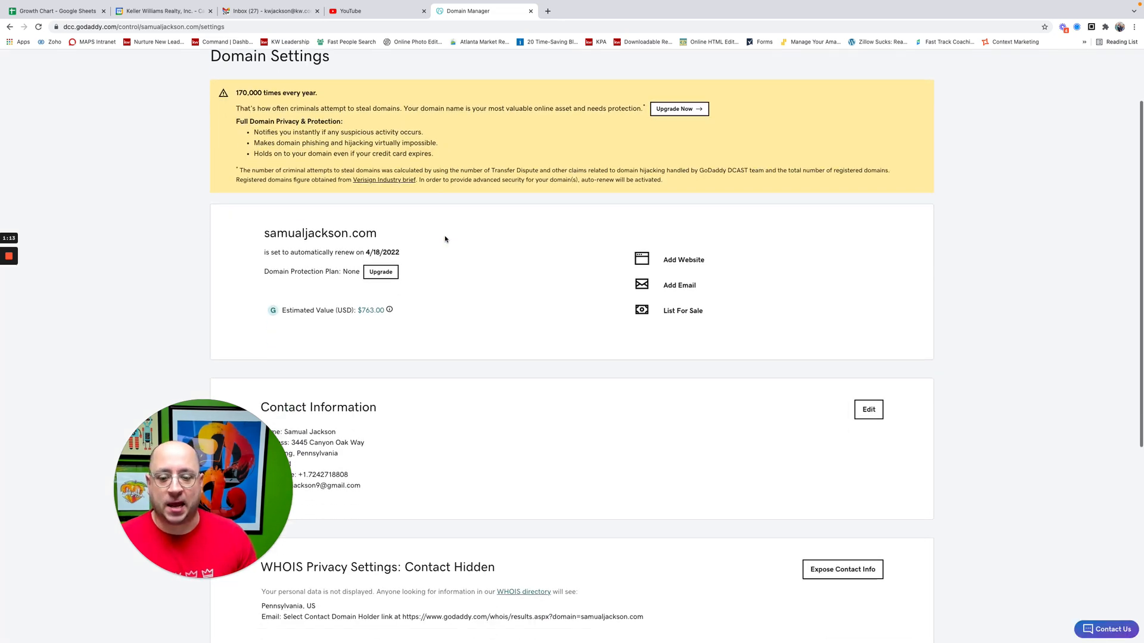
scroll("down", 3)
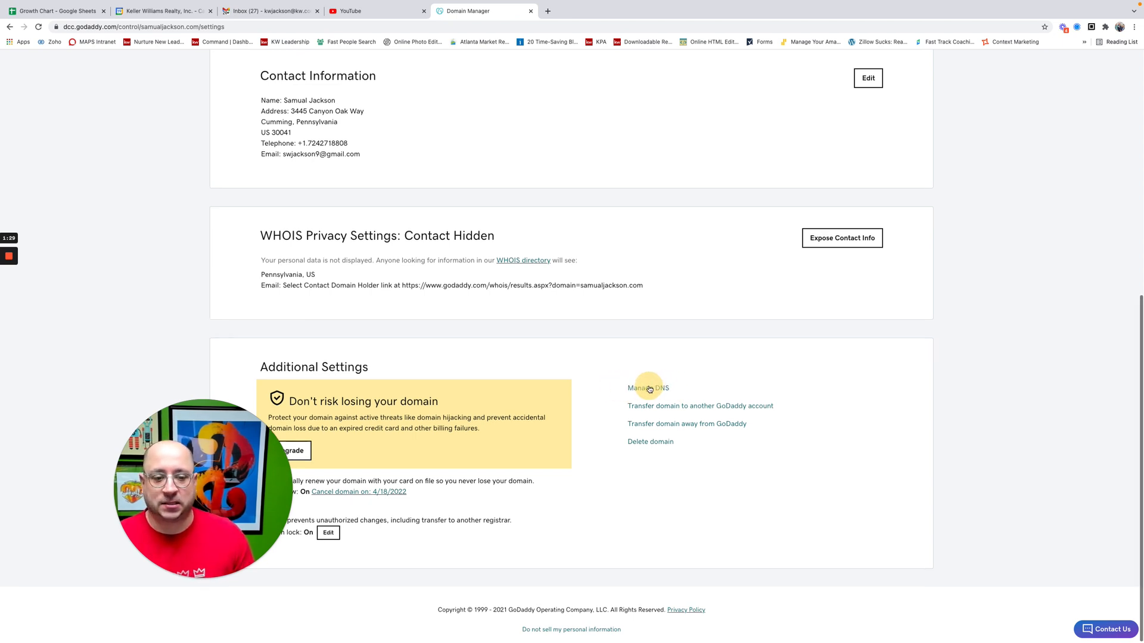
left_click(648, 387)
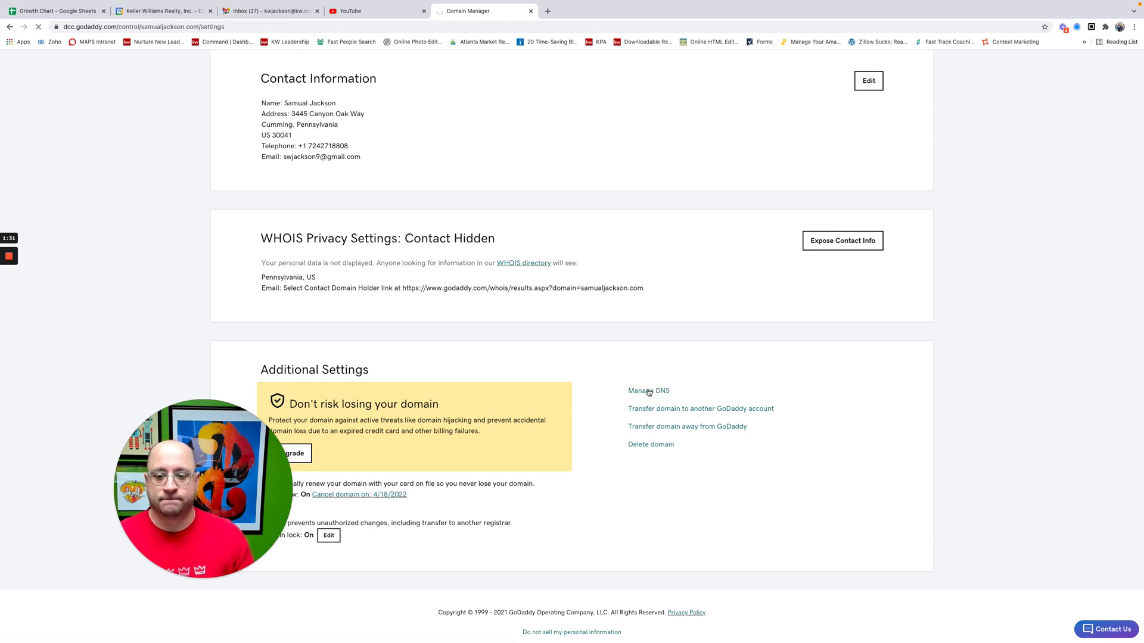
left_click(648, 391)
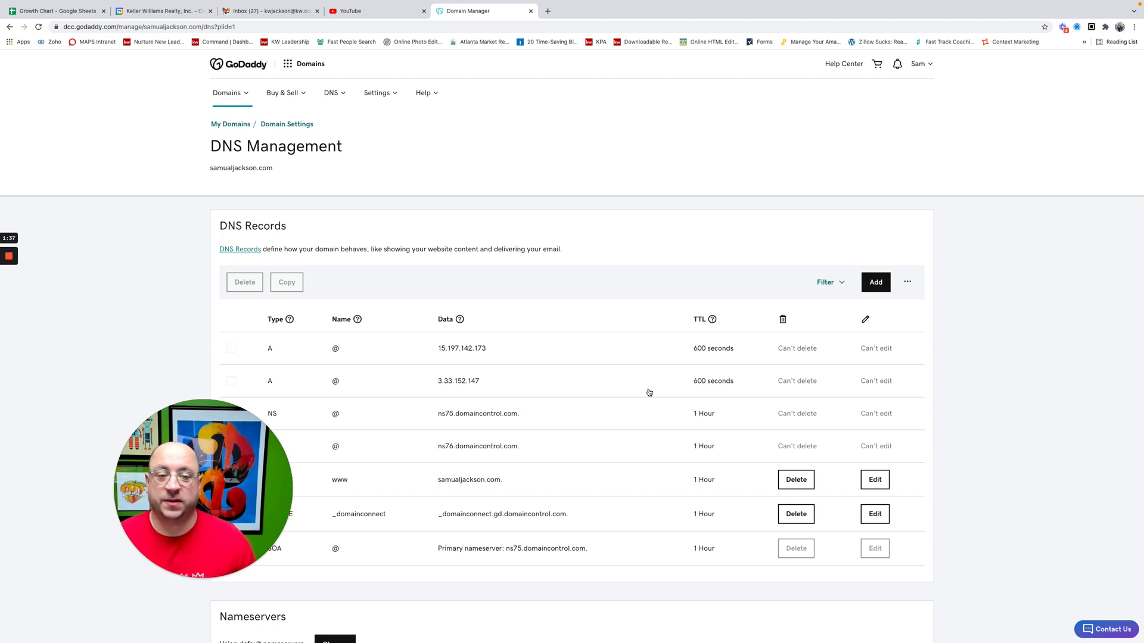
mouse_move(628, 394)
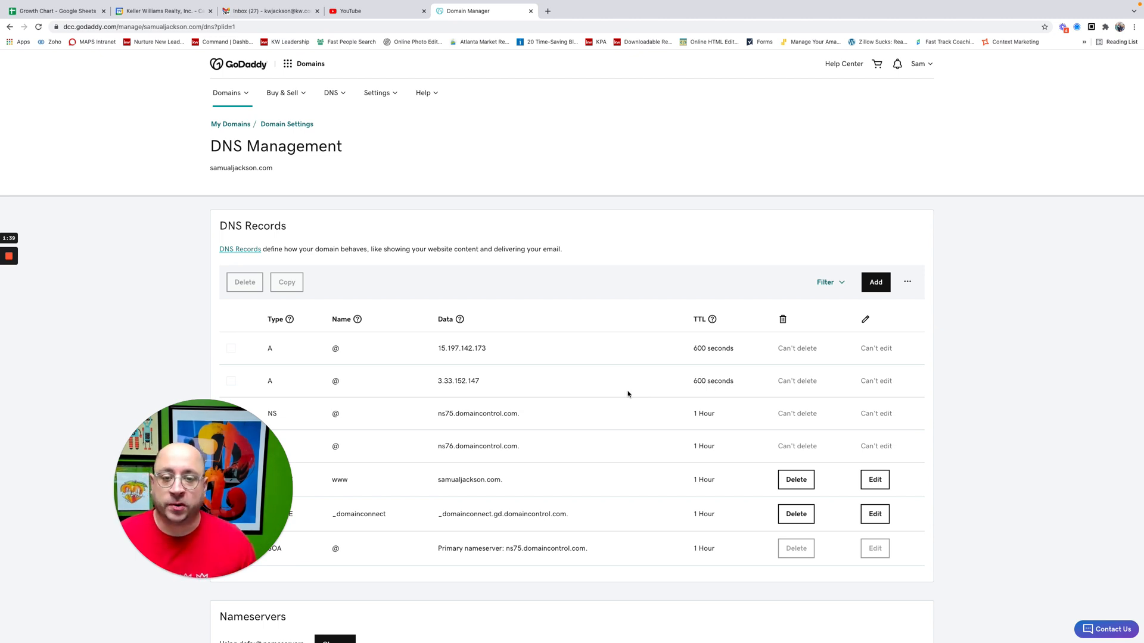
scroll("down", 3)
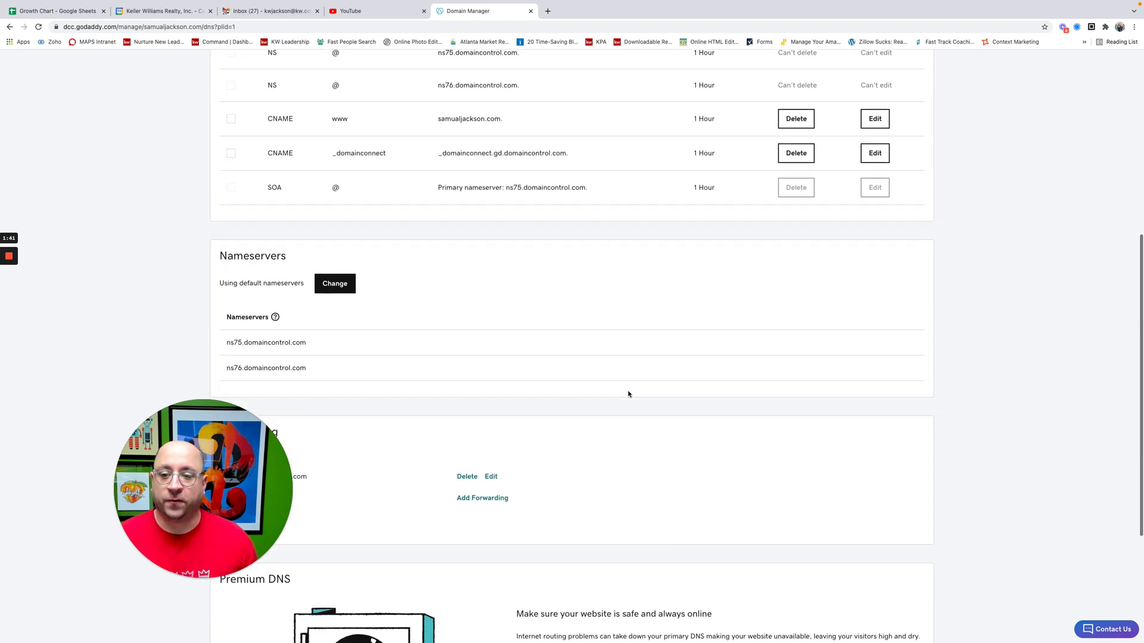
scroll("down", 3)
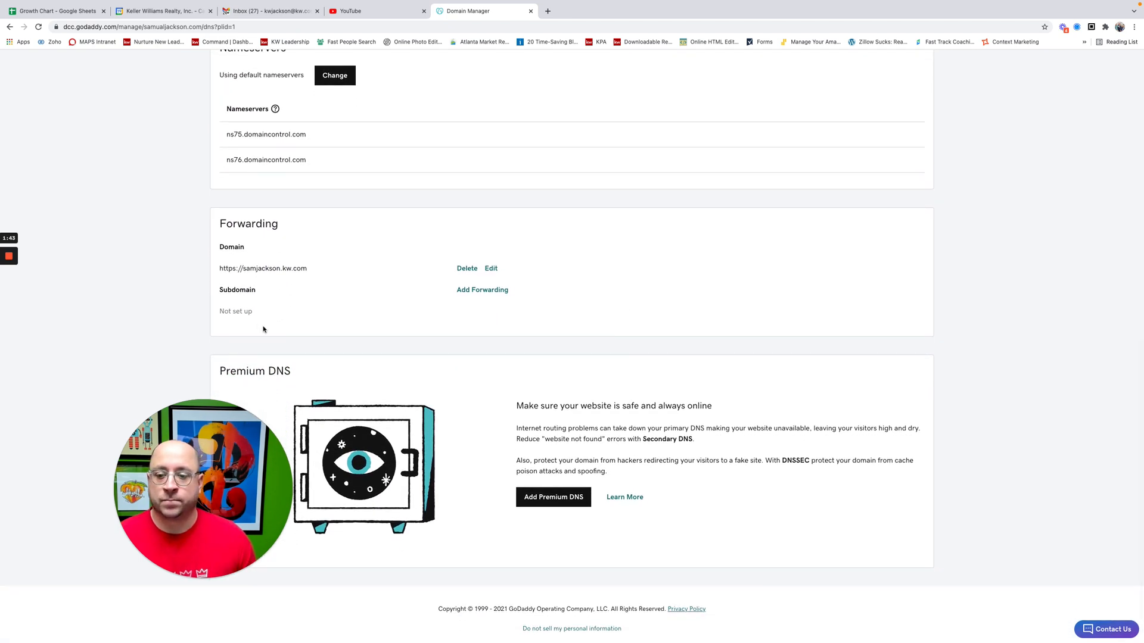
mouse_move(243, 261)
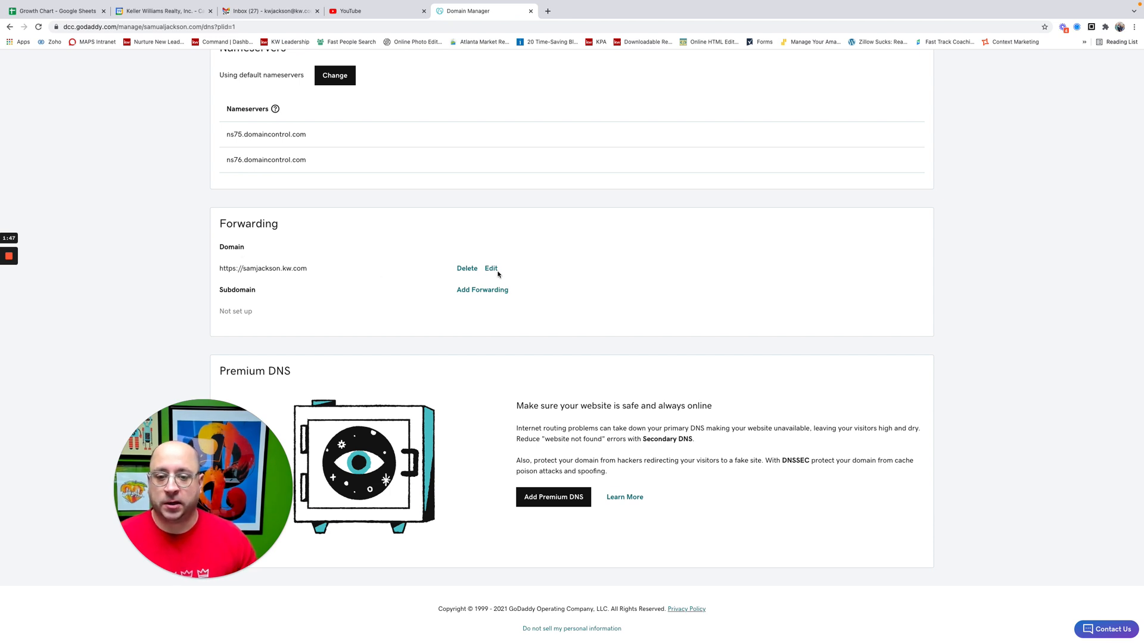
left_click(491, 268)
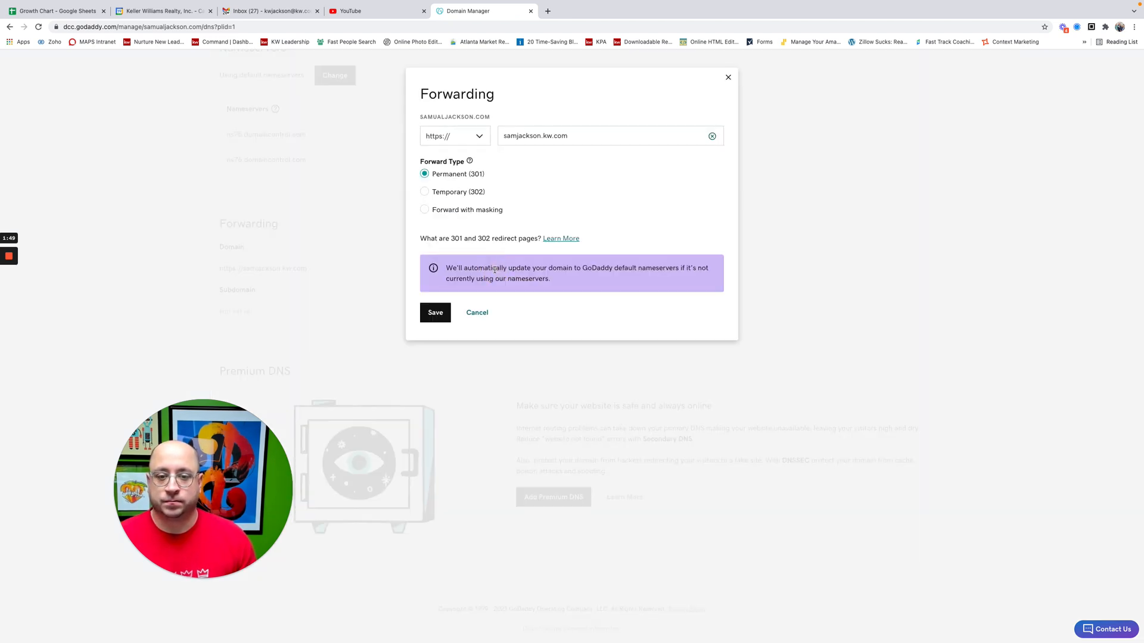
mouse_move(503, 249)
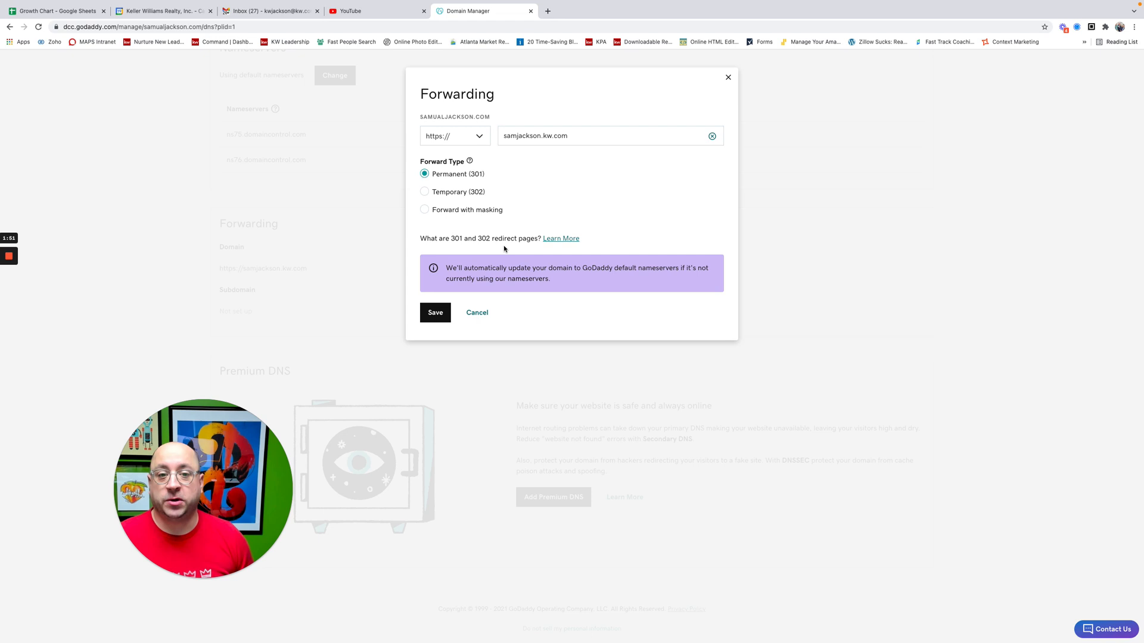
mouse_move(480, 163)
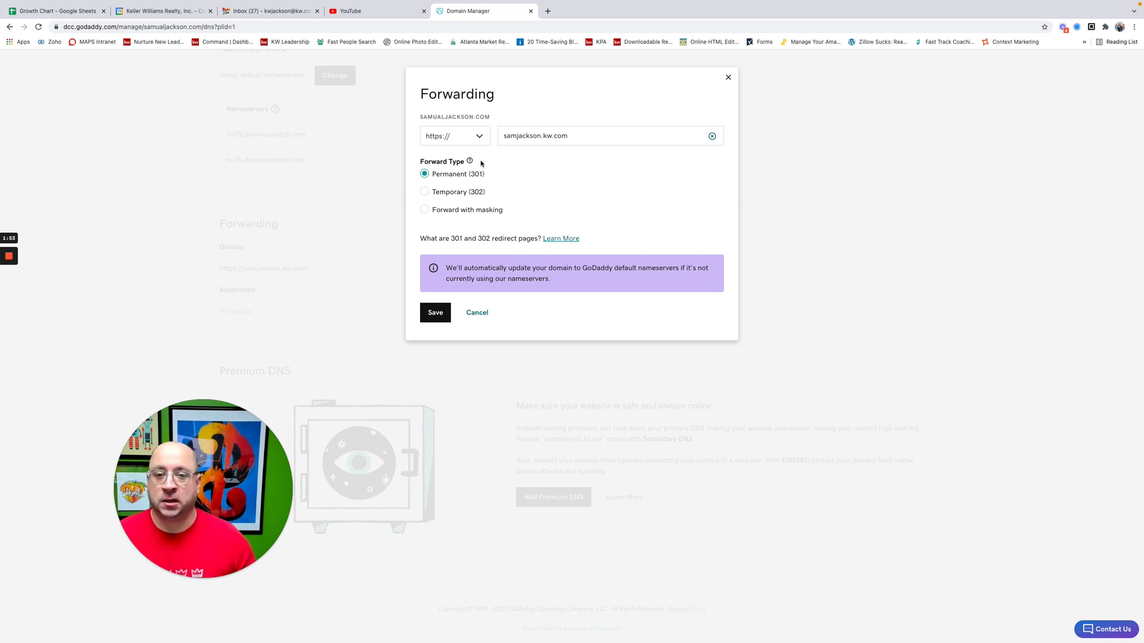
left_click(454, 136)
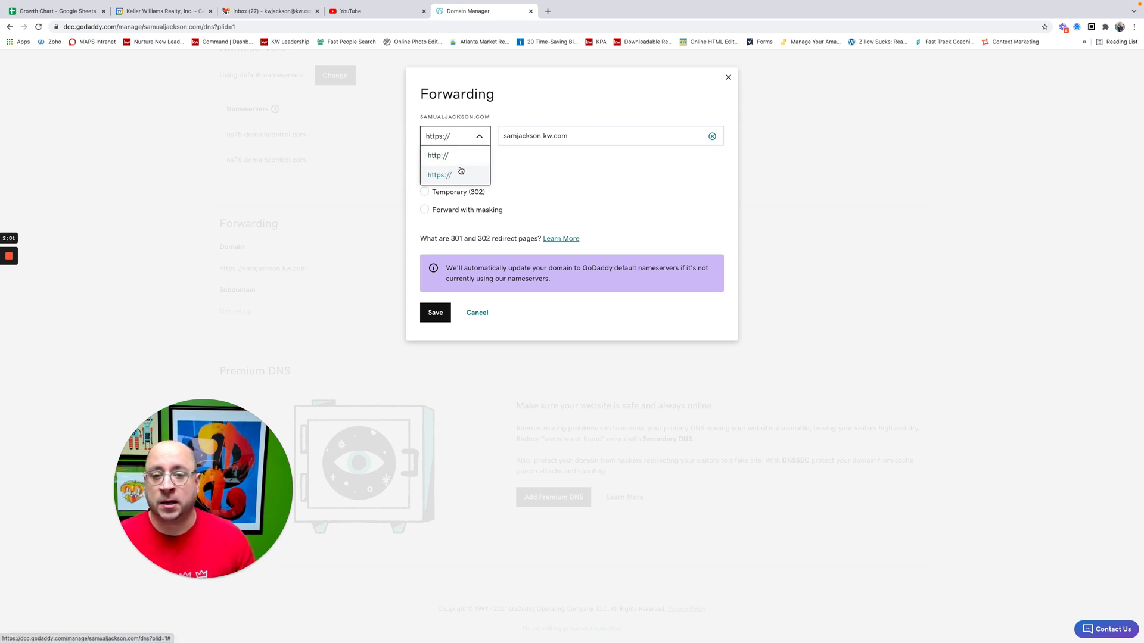
left_click(438, 174)
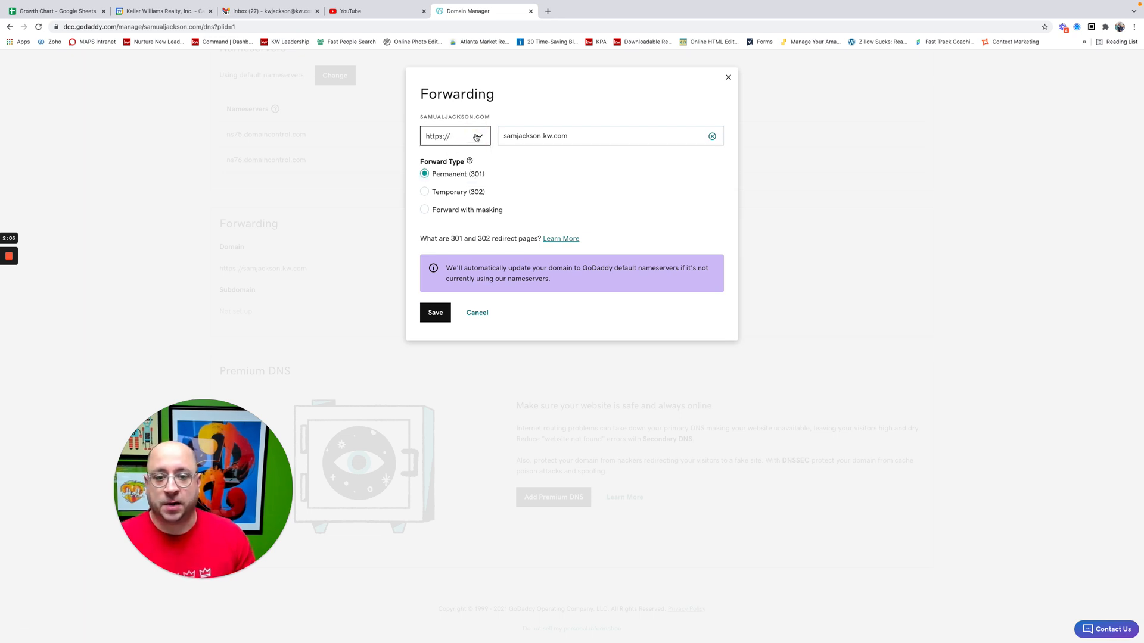
left_click(453, 136)
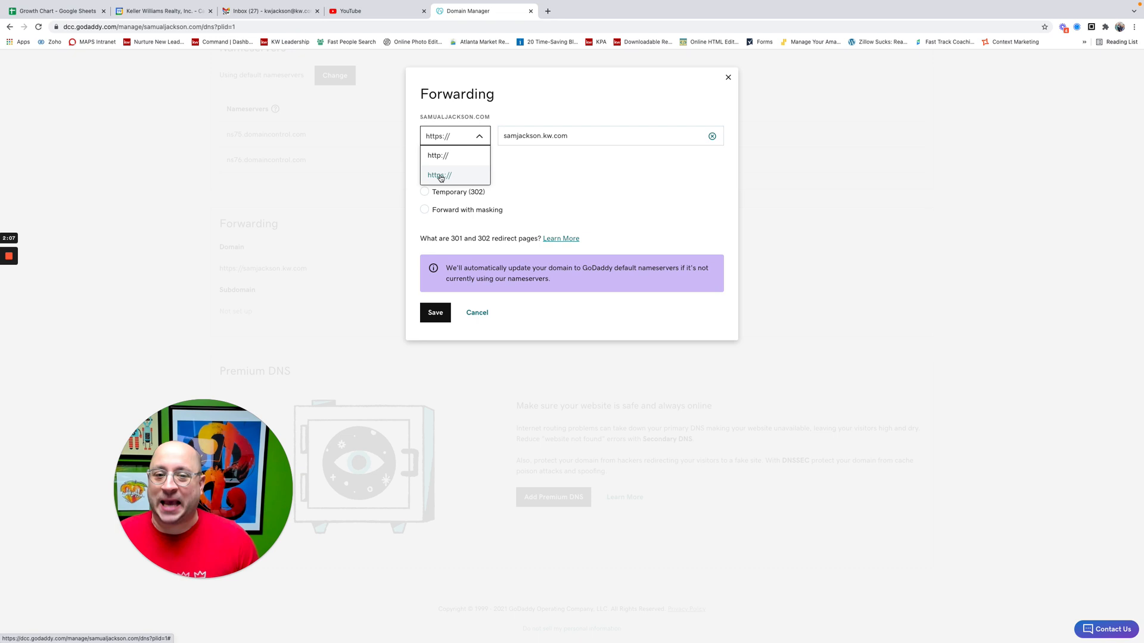
left_click(438, 176)
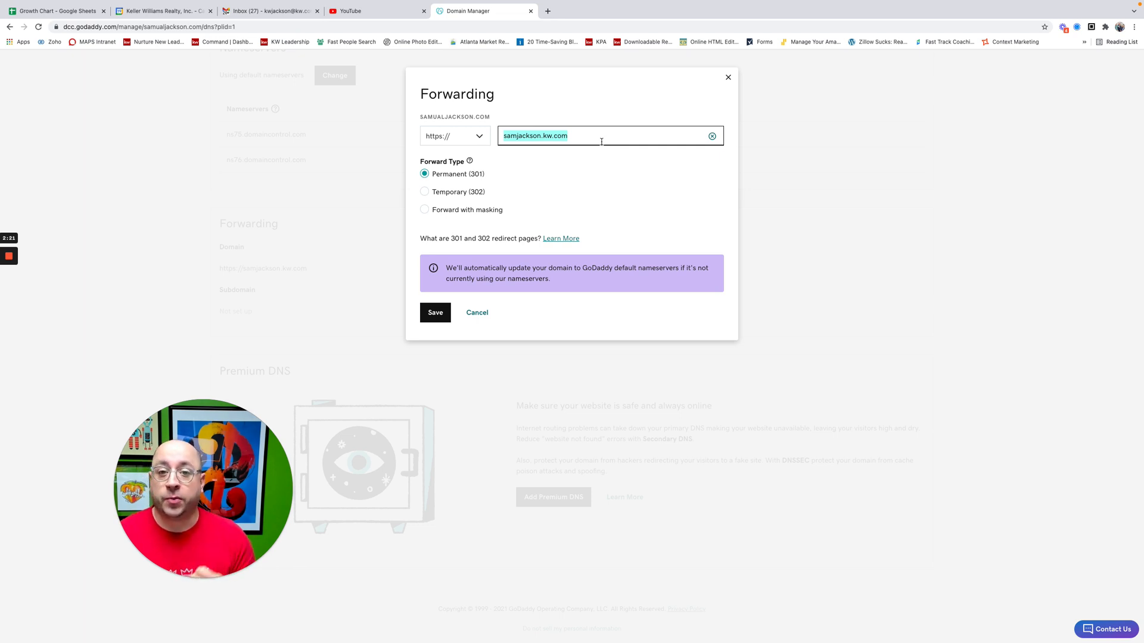
mouse_move(342, 111)
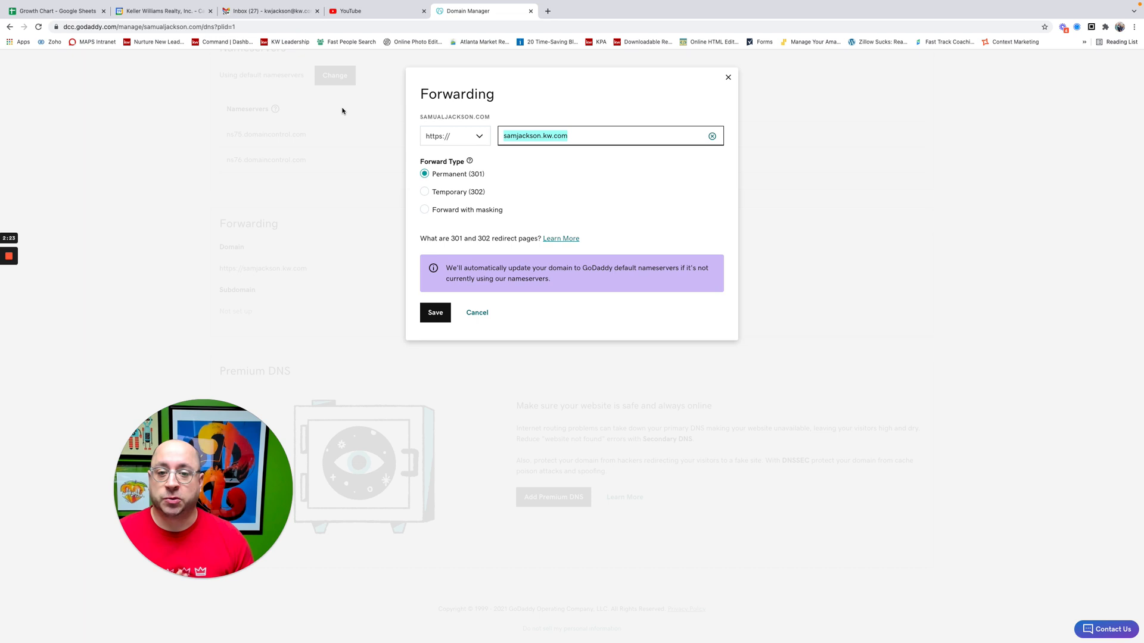
Step: Confirm https with the Permanent (301) redirect and save the forwarding settings
left_click(453, 136)
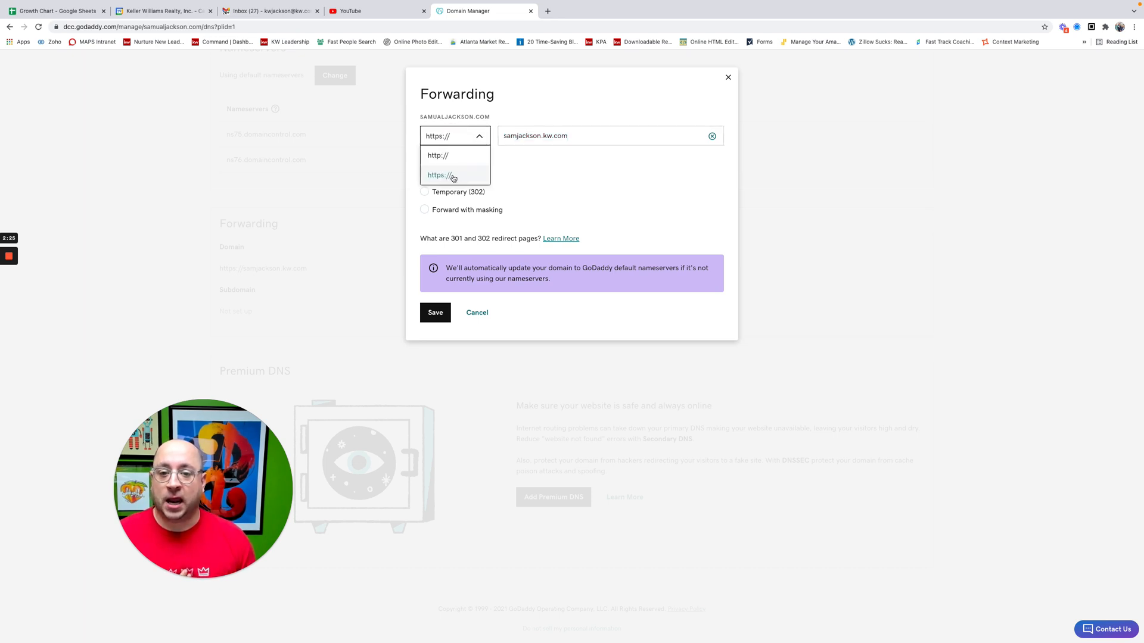
left_click(437, 175)
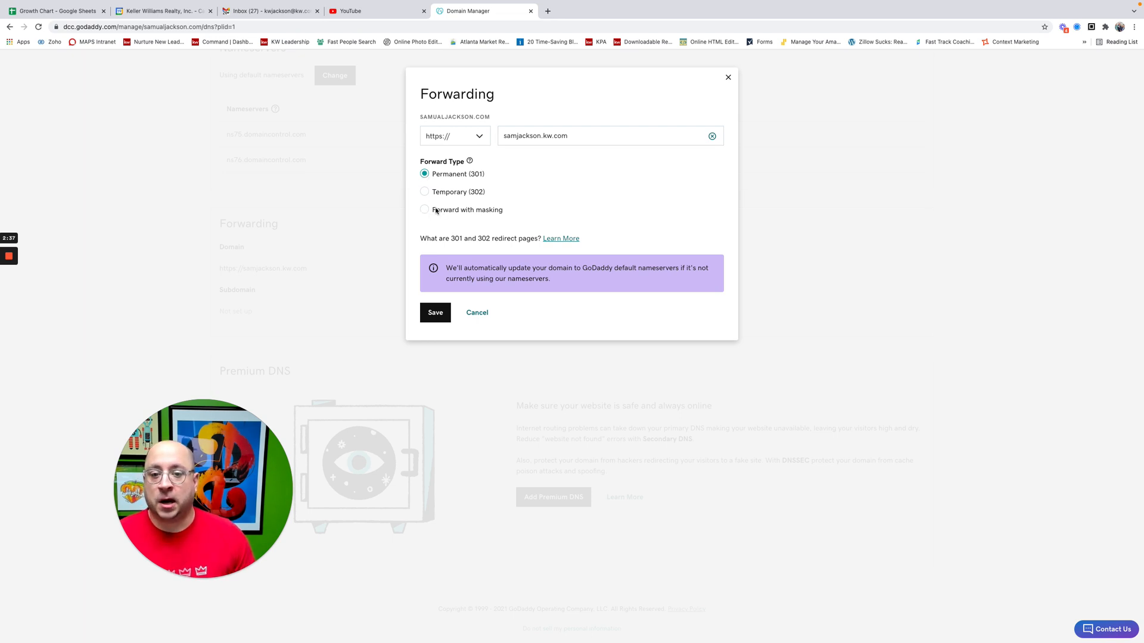
mouse_move(453, 215)
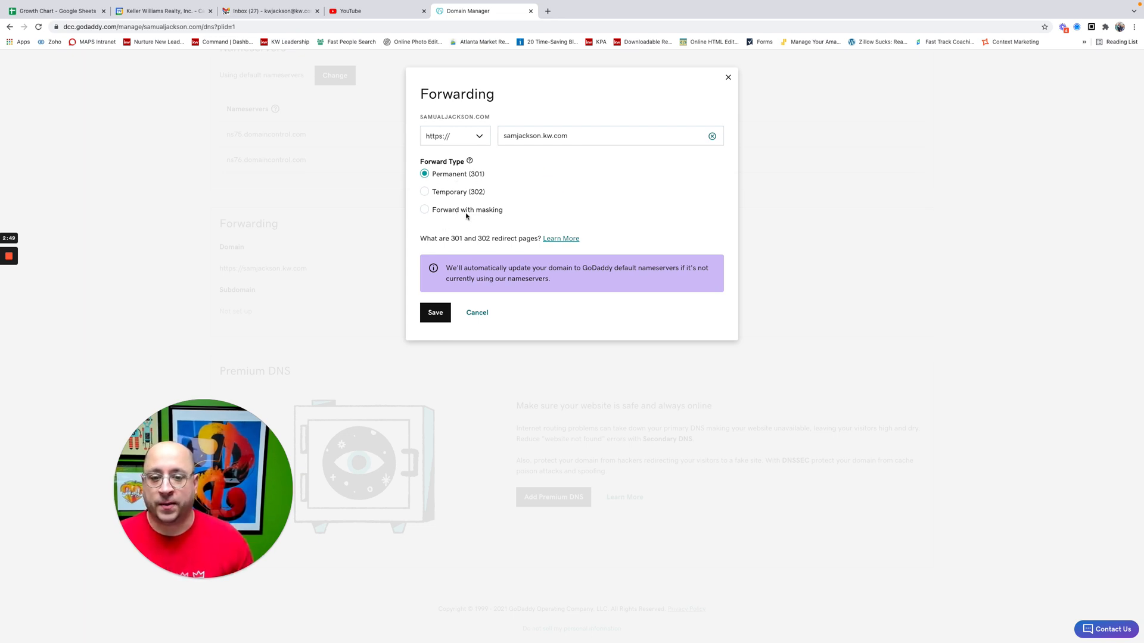
mouse_move(476, 238)
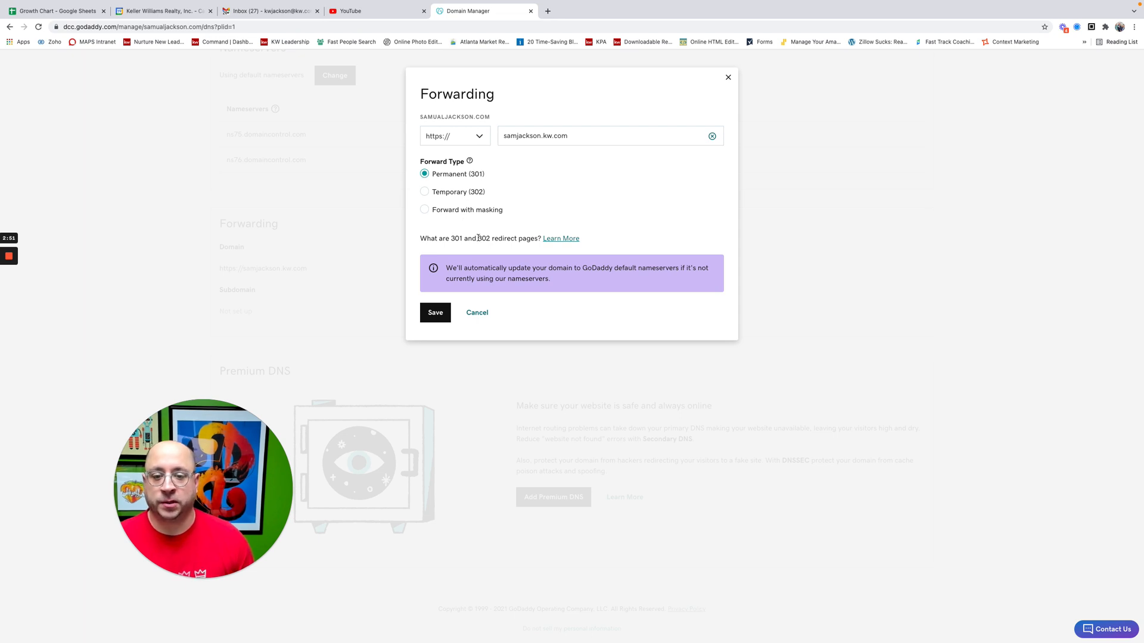
left_click(435, 312)
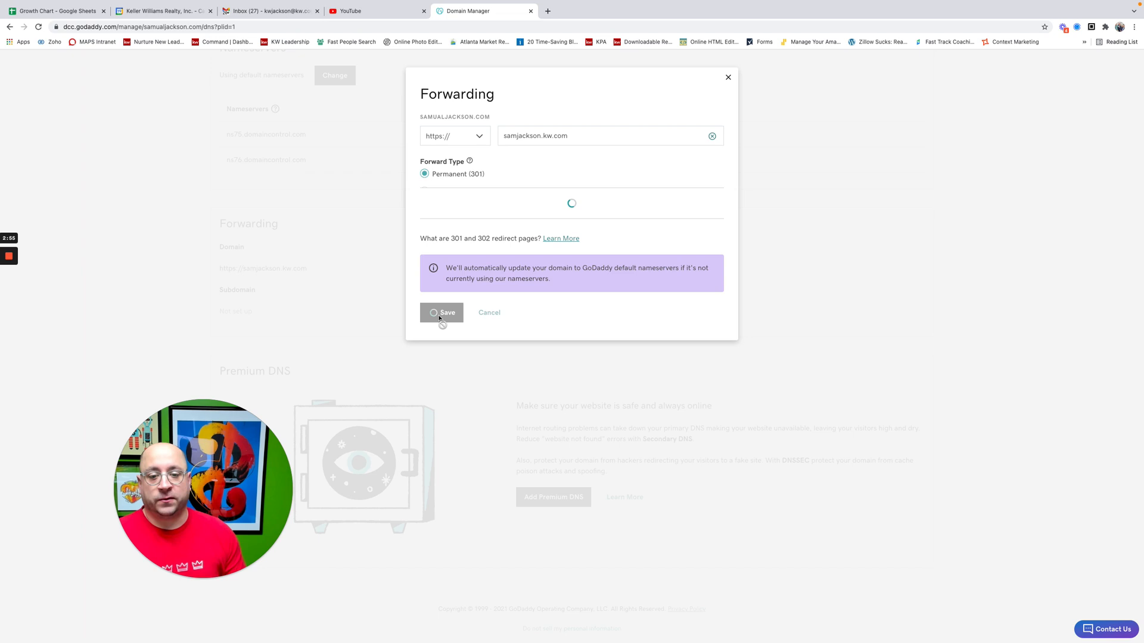
Step: Finish saving so the Forwarding section reports 'We're updating your forwarding'
left_click(441, 312)
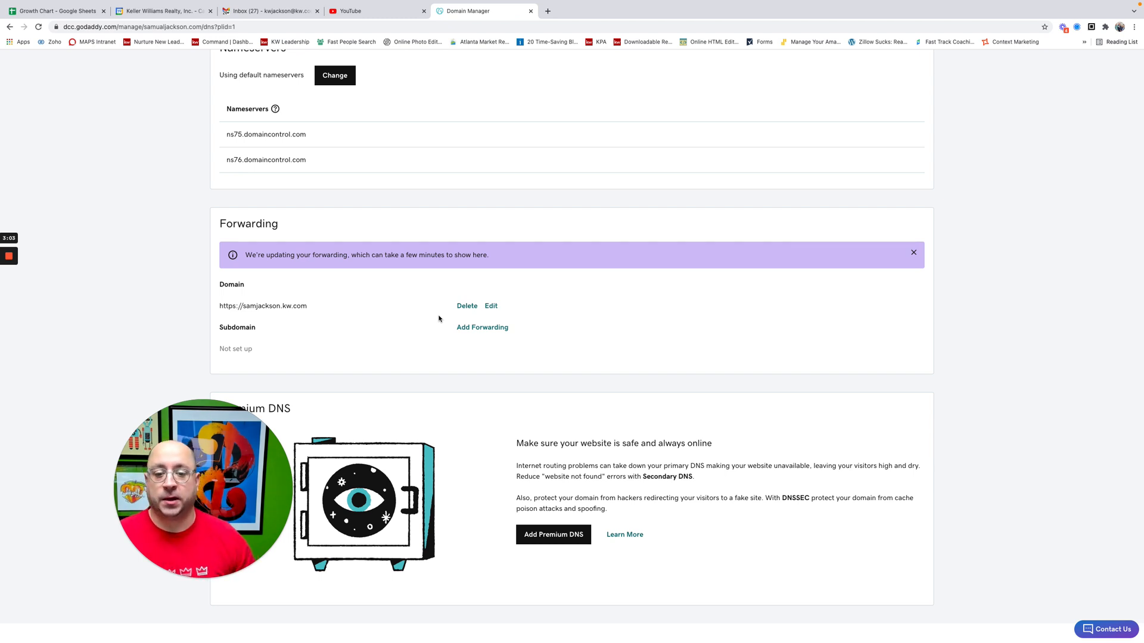
scroll("down", 3)
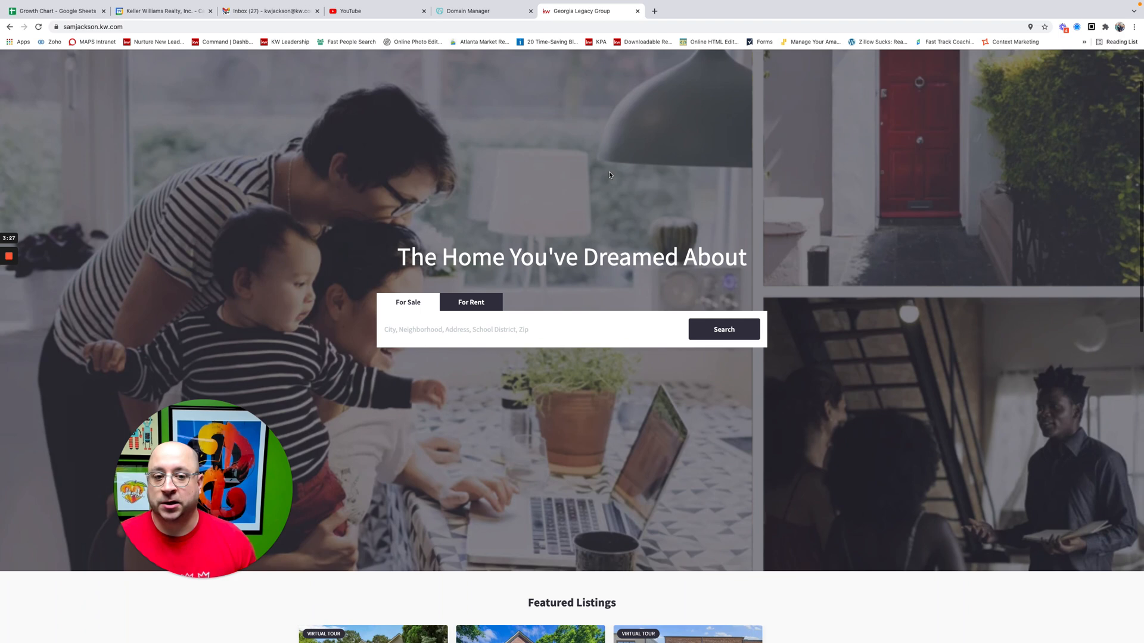
Step: View the Featured Listings on the samjackson.kw.com homepage to confirm the site loads
scroll("down", 3)
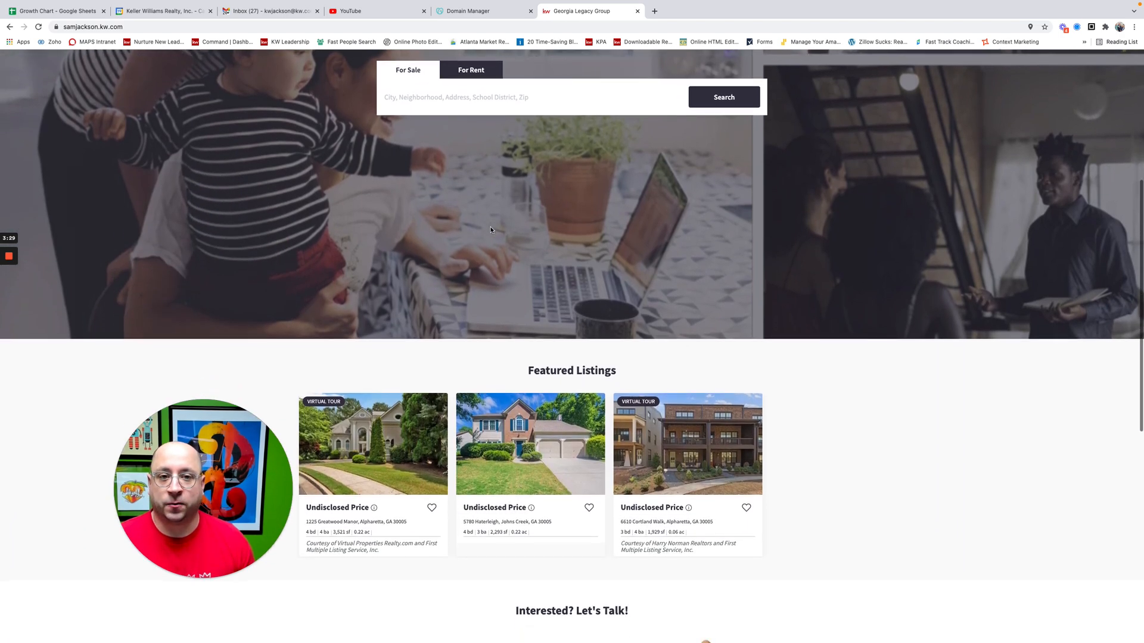